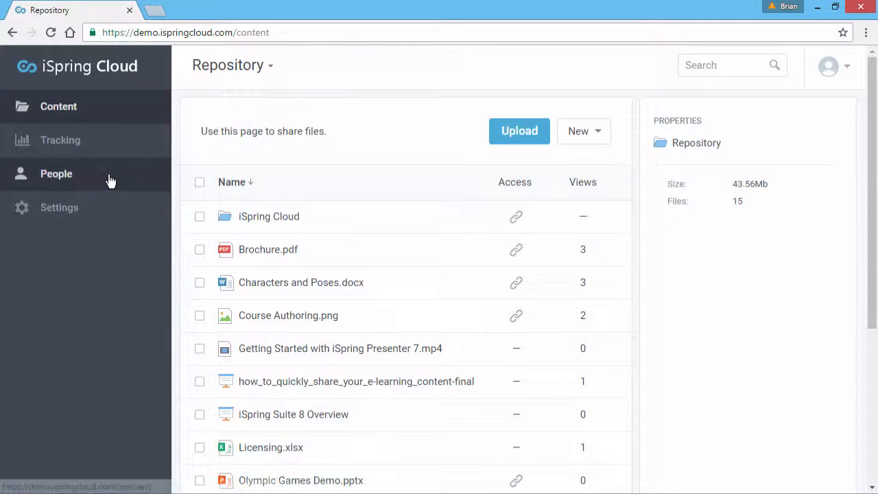
Show the seven account users under People and reveal the Export / Import options
left_click(56, 174)
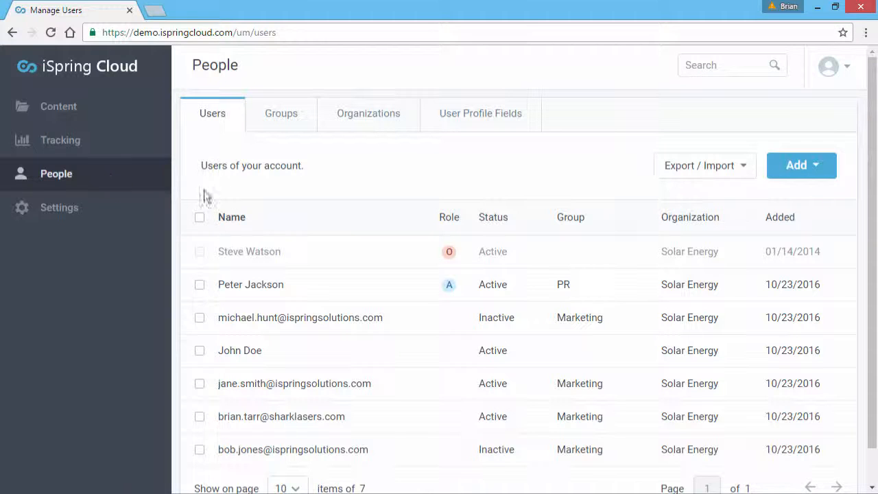
left_click(705, 165)
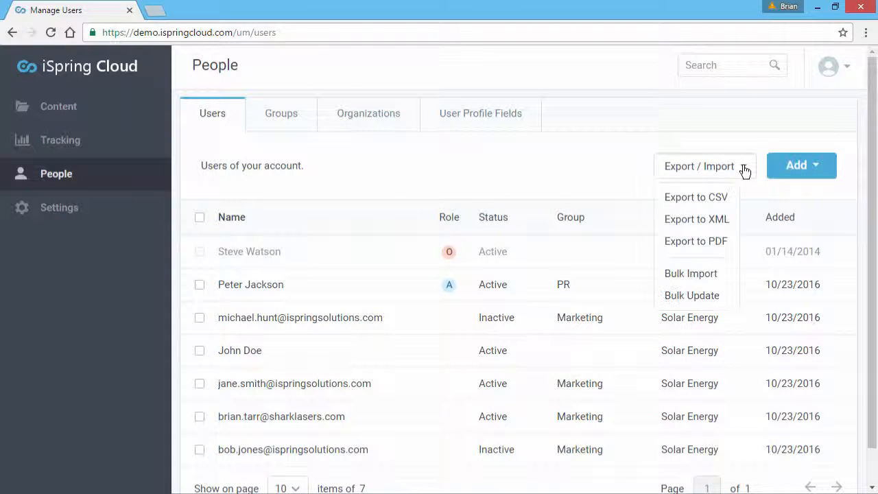
mouse_move(692, 295)
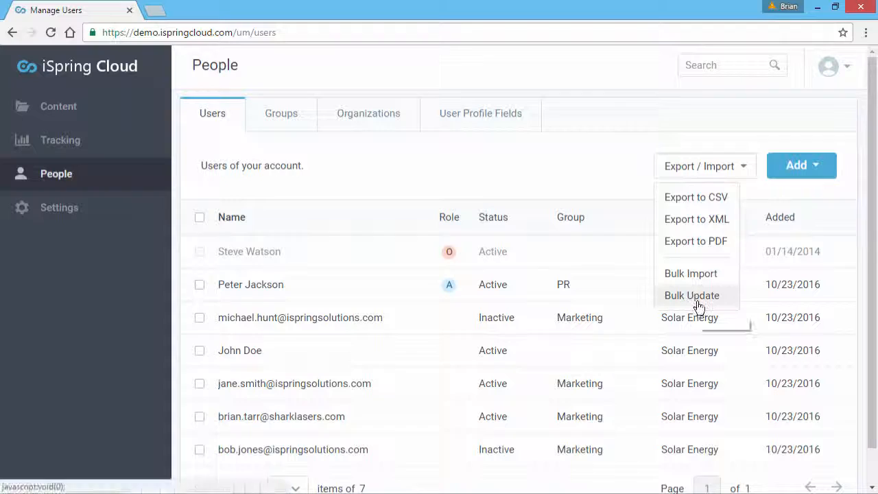
Start Bulk Update and save the exported users.csv file to the computer
left_click(692, 295)
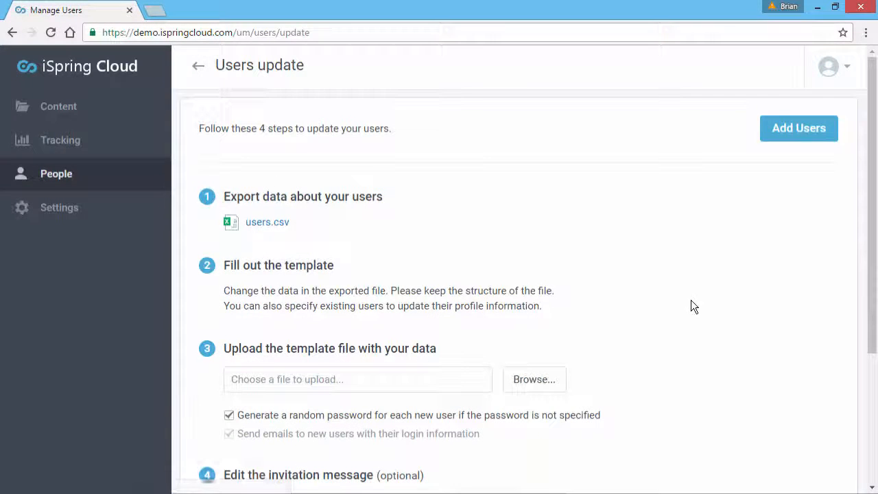
left_click(267, 221)
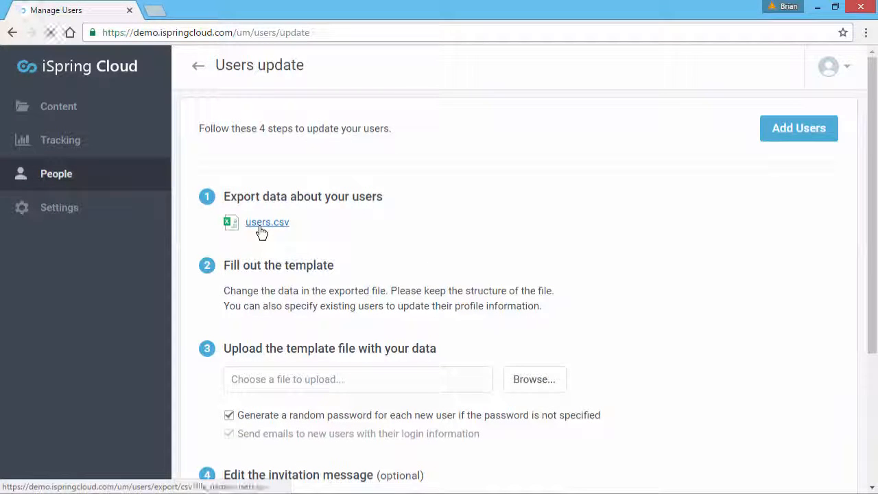
left_click(267, 222)
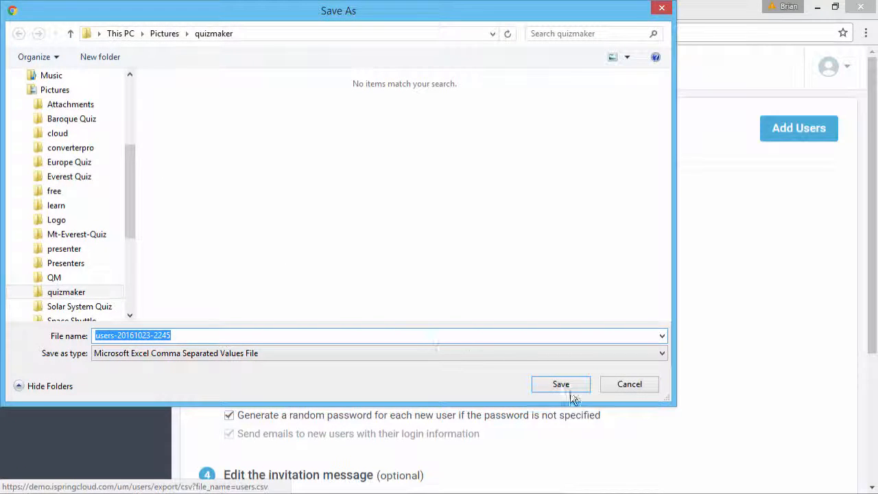
left_click(561, 383)
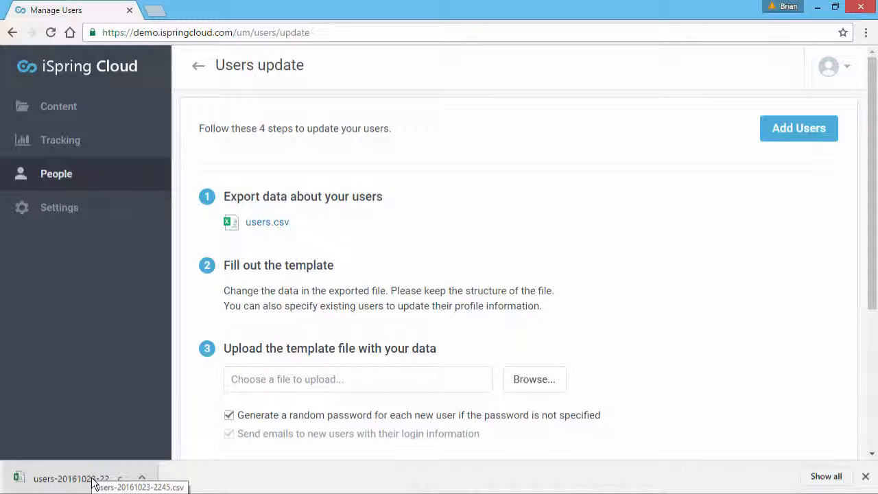
Open users.csv in Excel and inspect the first user's email, password, last name Watson, address and country
left_click(72, 478)
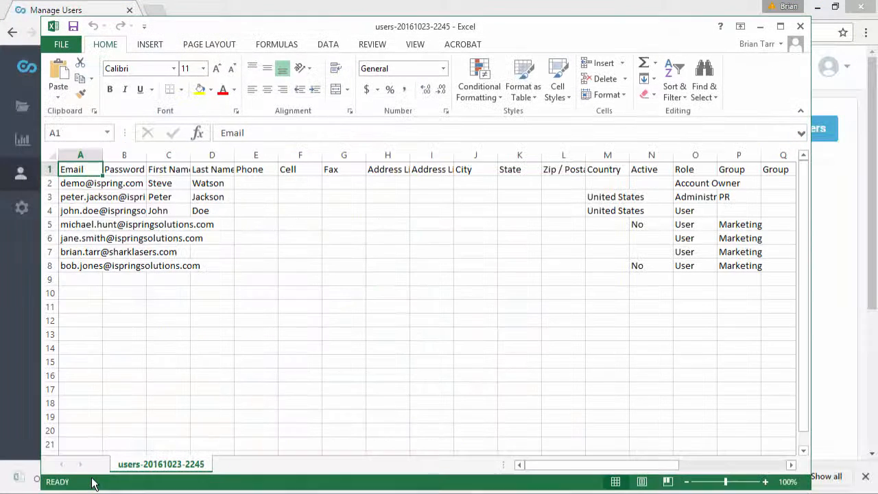
mouse_move(104, 417)
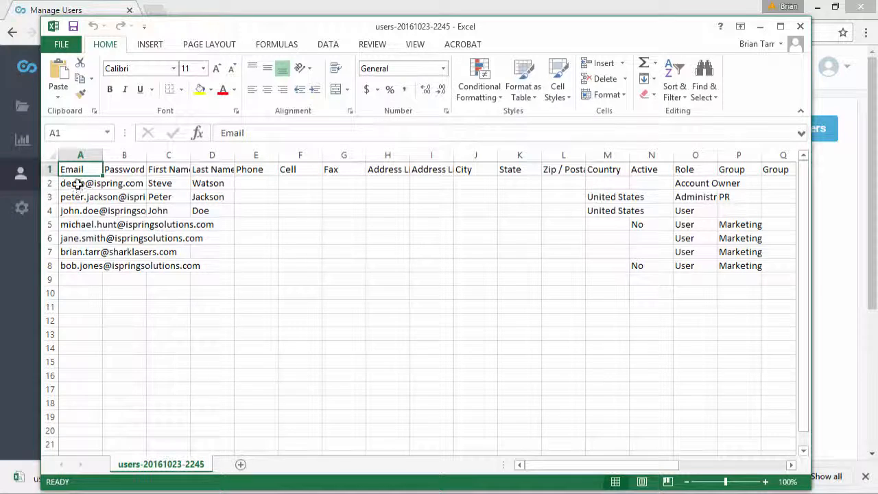
left_click(79, 183)
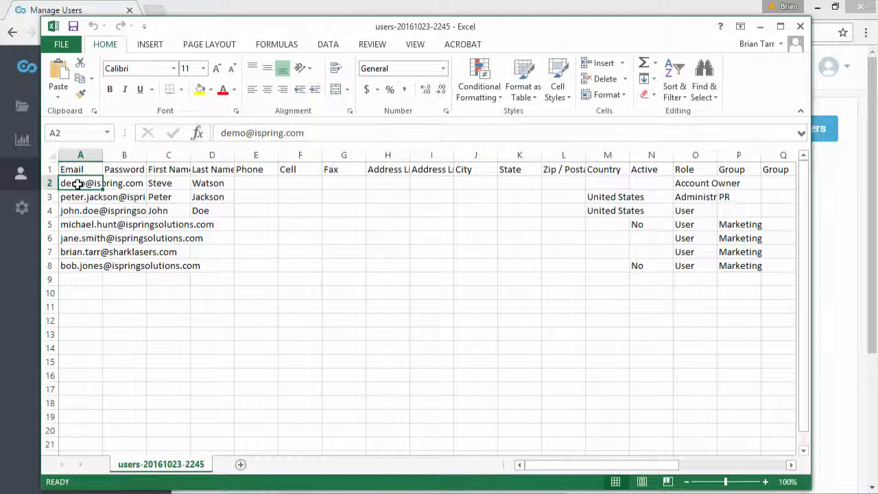
left_click(124, 183)
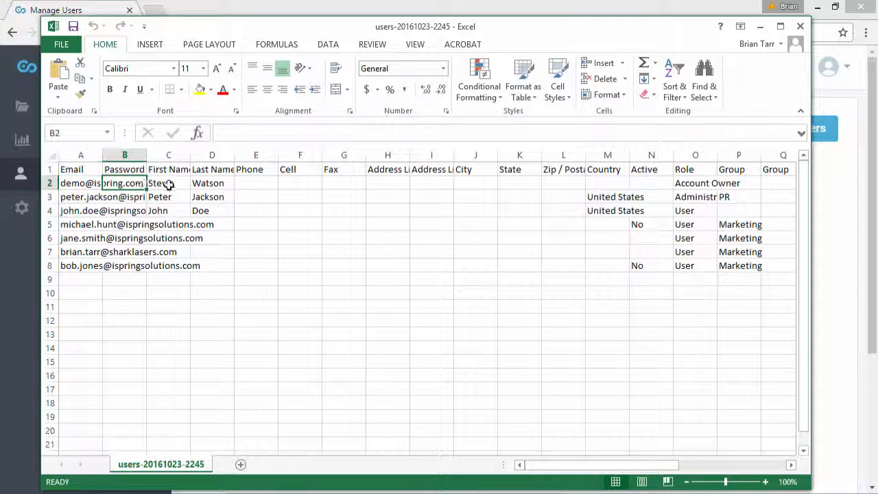
left_click(212, 182)
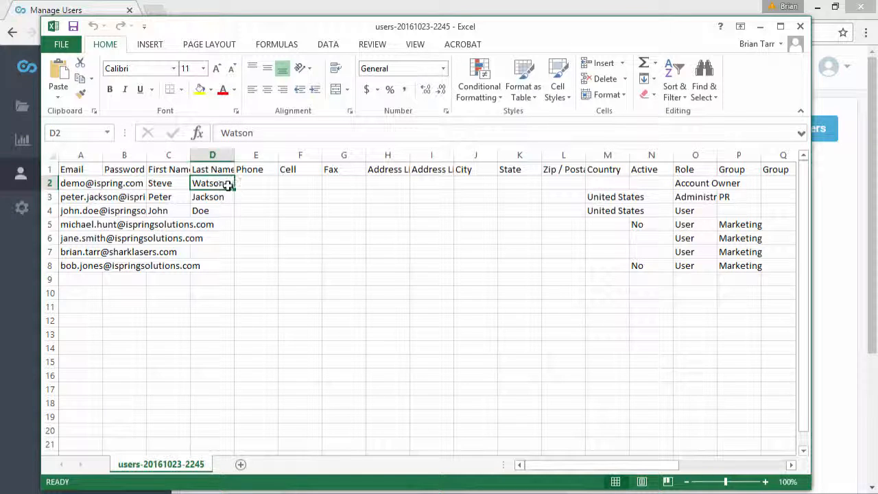
left_click(344, 182)
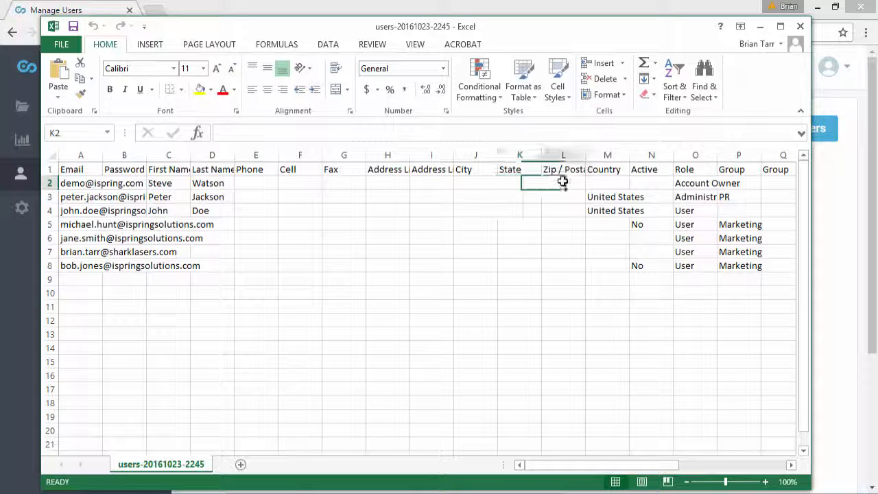
left_click(606, 183)
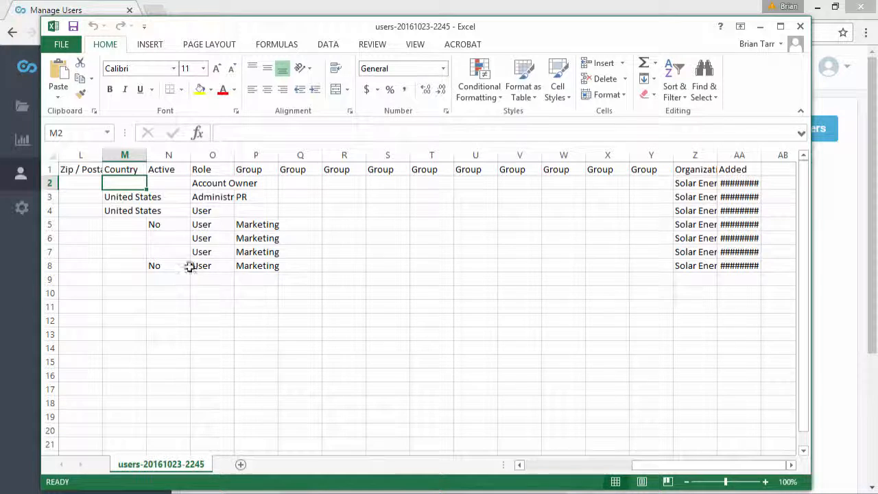
Check row 5's Active 'No', User role and group columns, then return to the browser
left_click(168, 224)
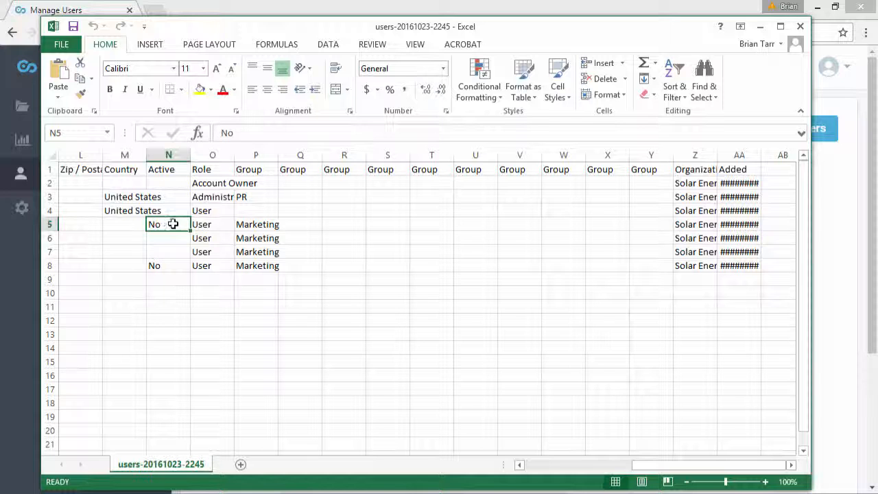
left_click(212, 224)
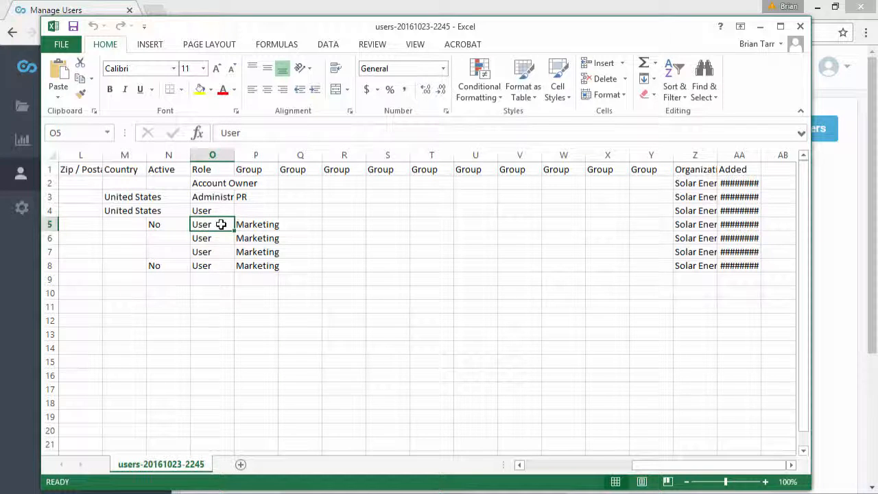
left_click(256, 225)
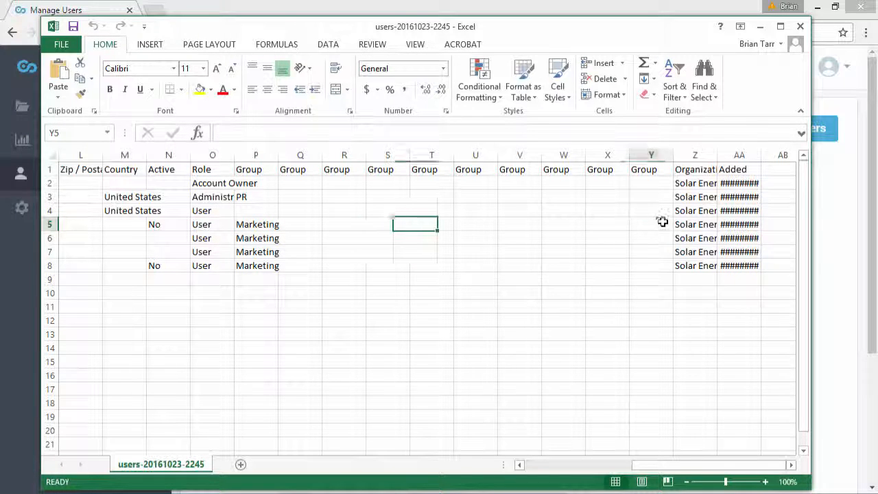
left_click(695, 223)
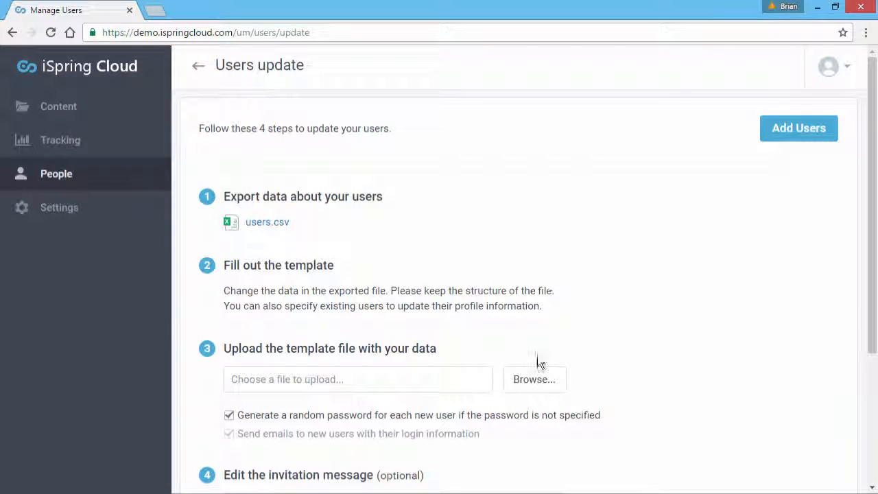
Attach the users CSV as the template file and start the Add Users import
left_click(534, 379)
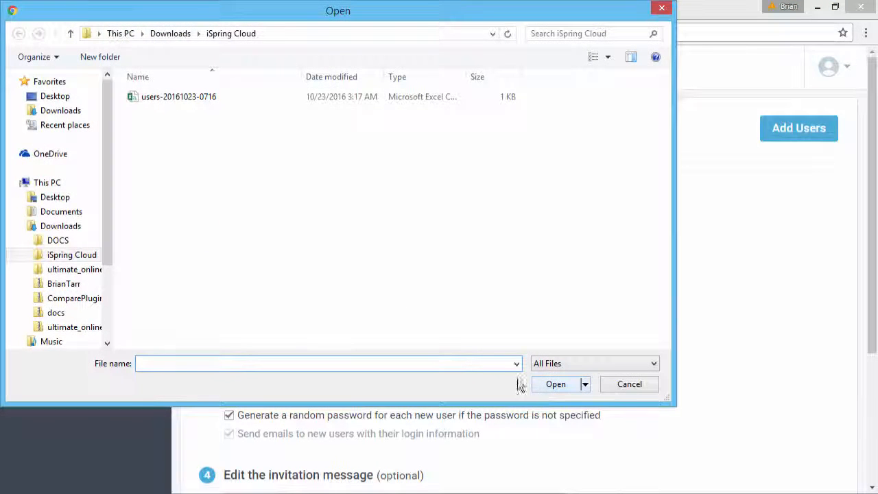
left_click(556, 383)
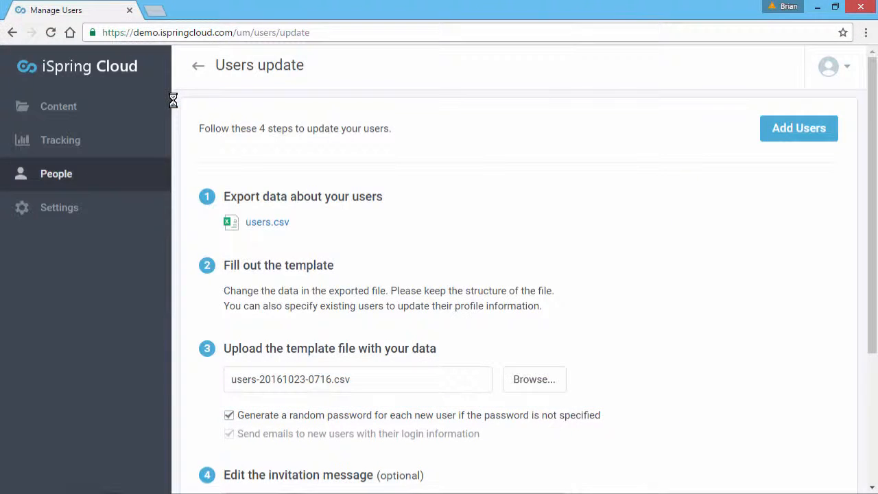
left_click(799, 129)
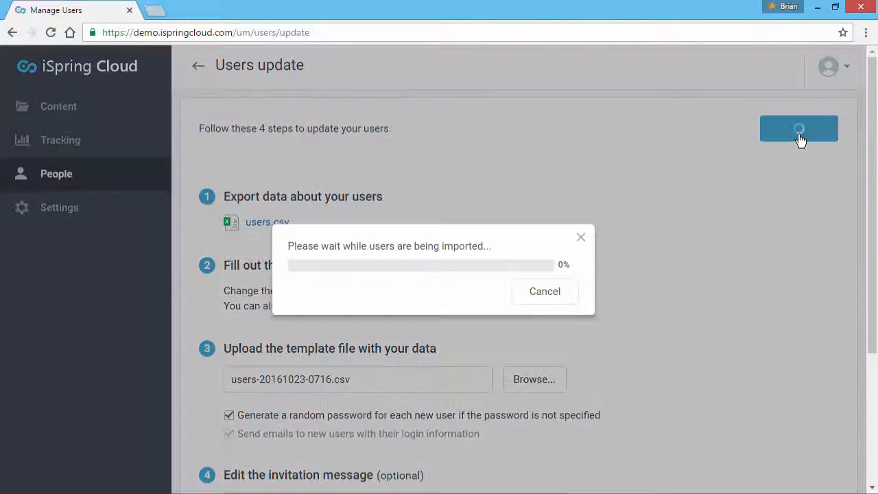